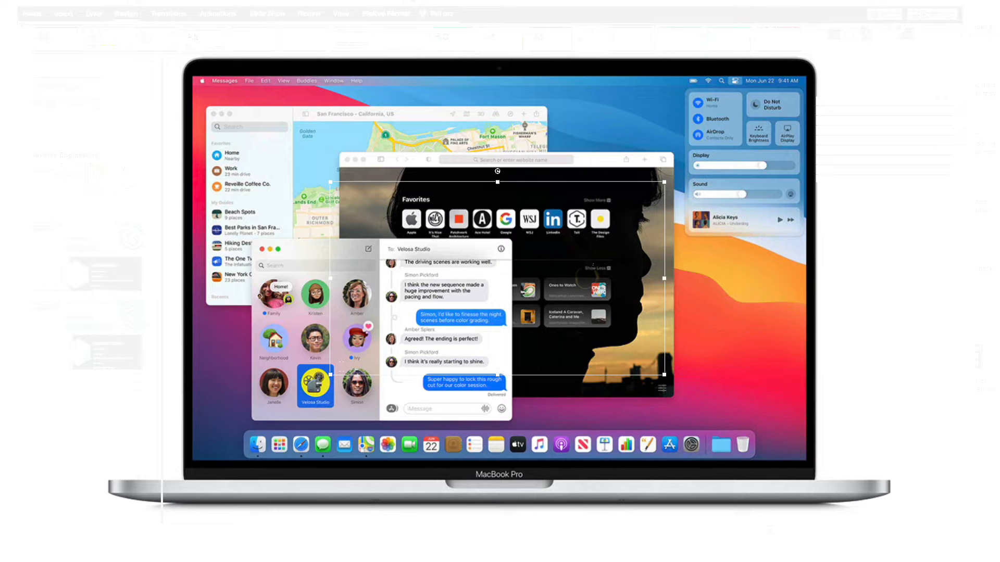
pyautogui.moveTo(740, 19)
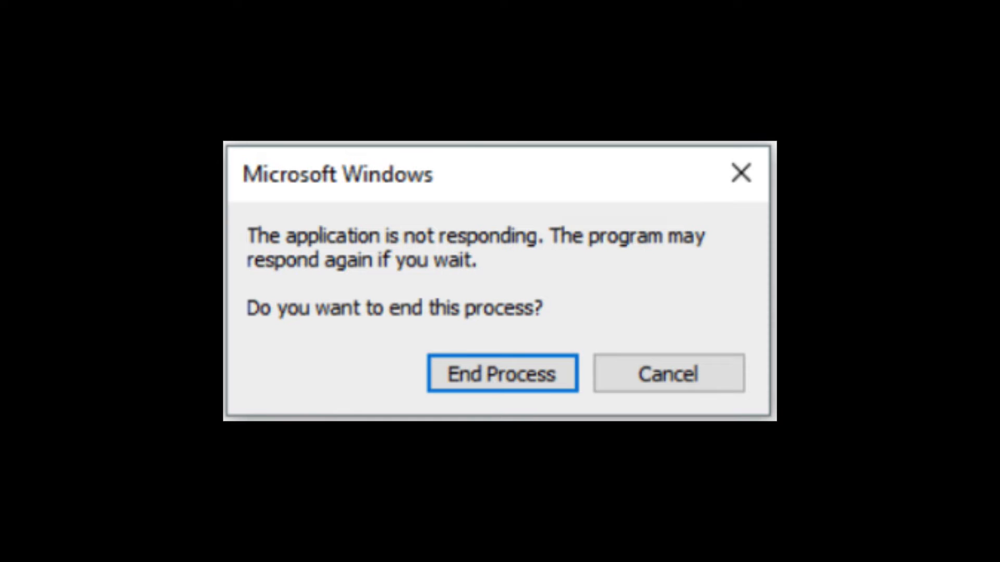
# Advance to the slide with the Windows 'application is not responding' End Process dialog
pyautogui.click(501, 374)
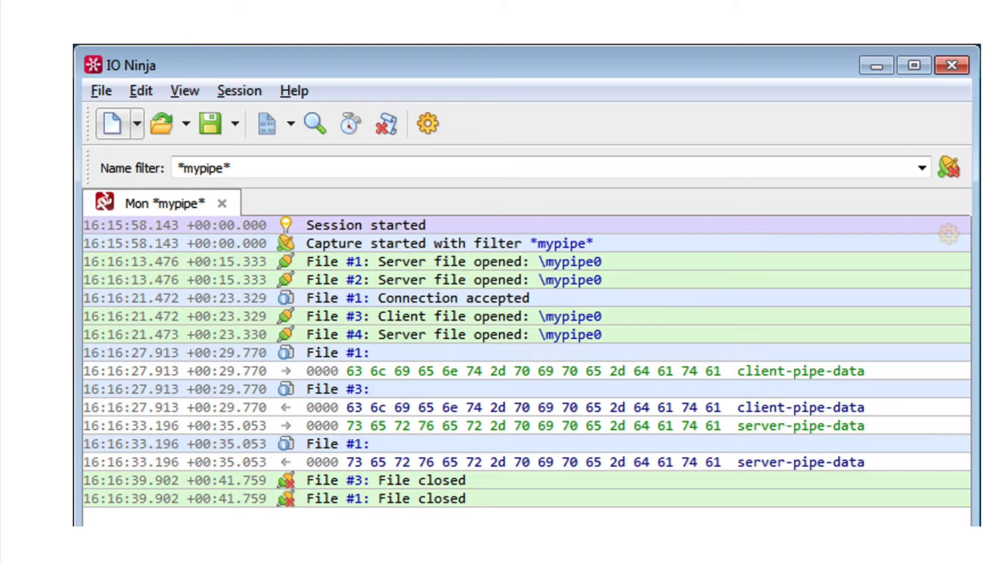
pyautogui.moveTo(426, 123)
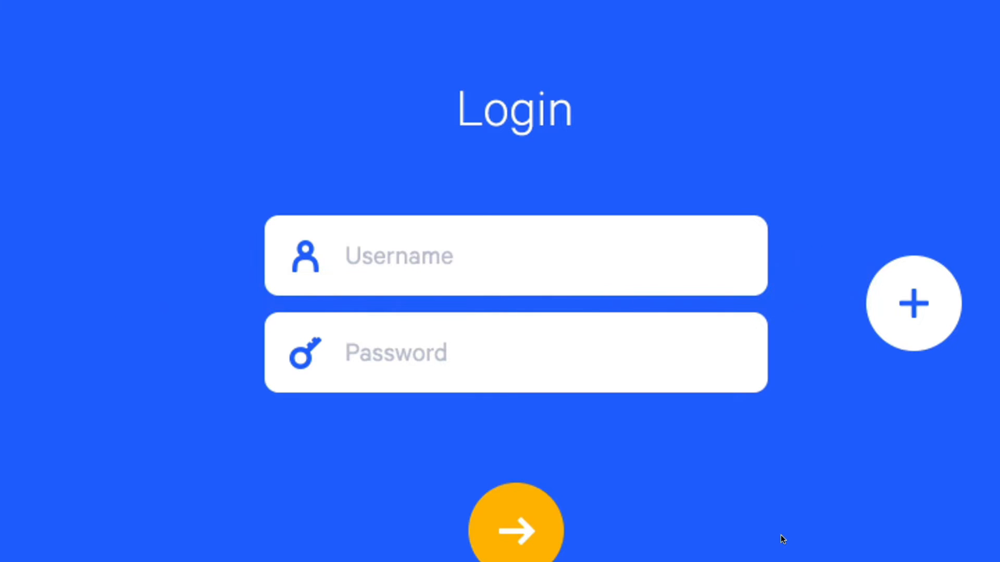
pyautogui.moveTo(913, 303)
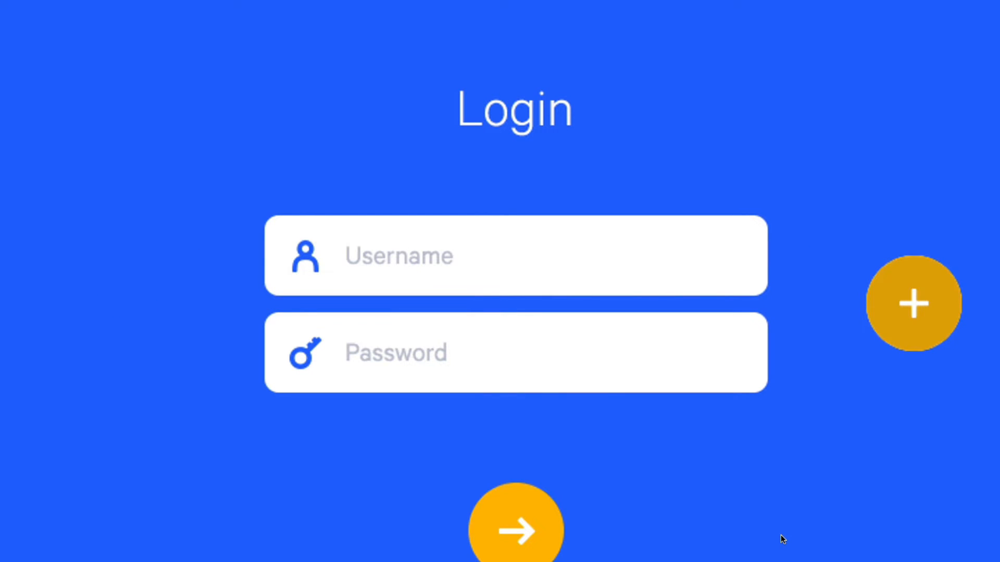
# Advance to the blue login-screen slide and let its animation play
pyautogui.click(913, 305)
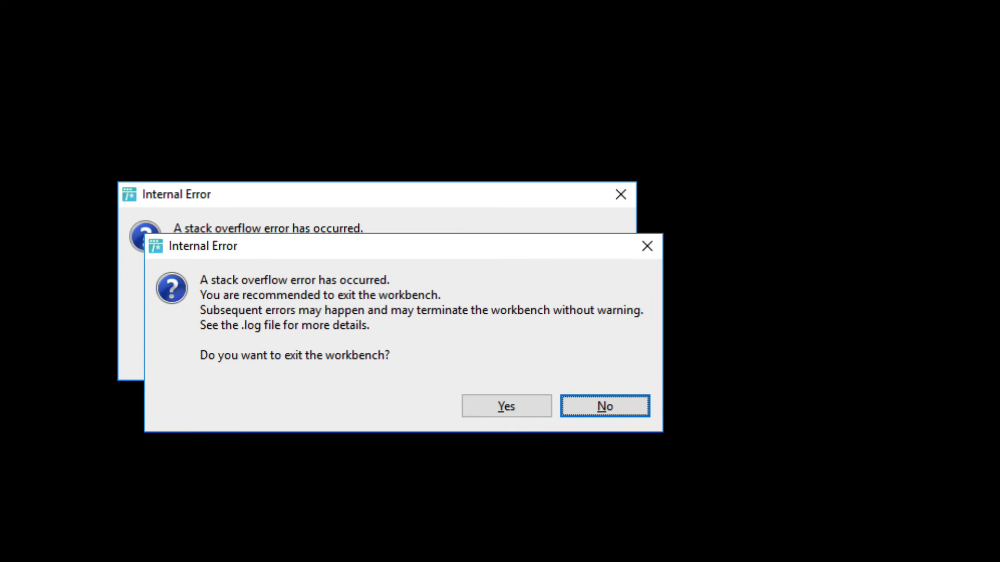
pyautogui.click(604, 406)
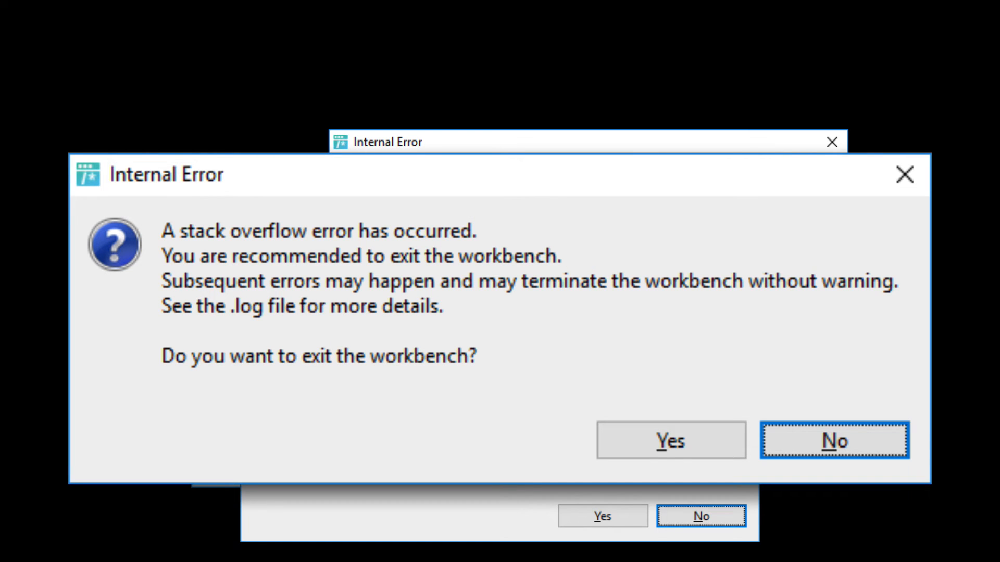
pyautogui.click(833, 439)
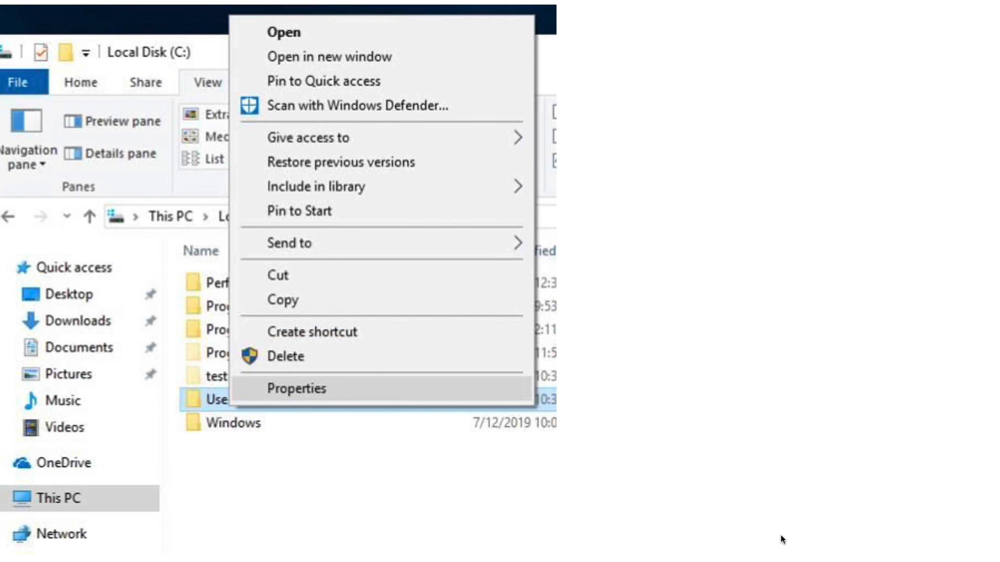
# Show New folder's Properties Security permissions for the Administrators group
pyautogui.click(301, 388)
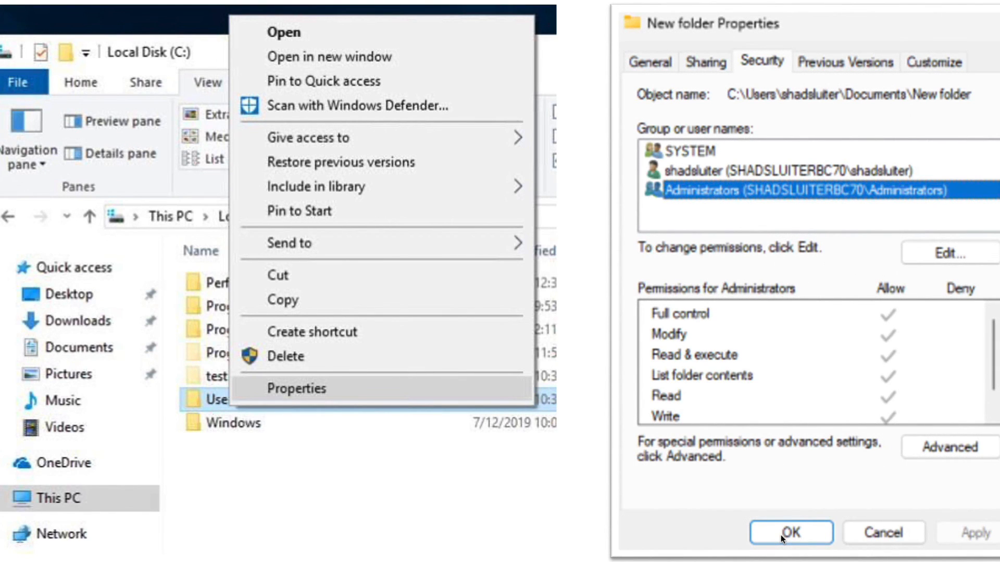